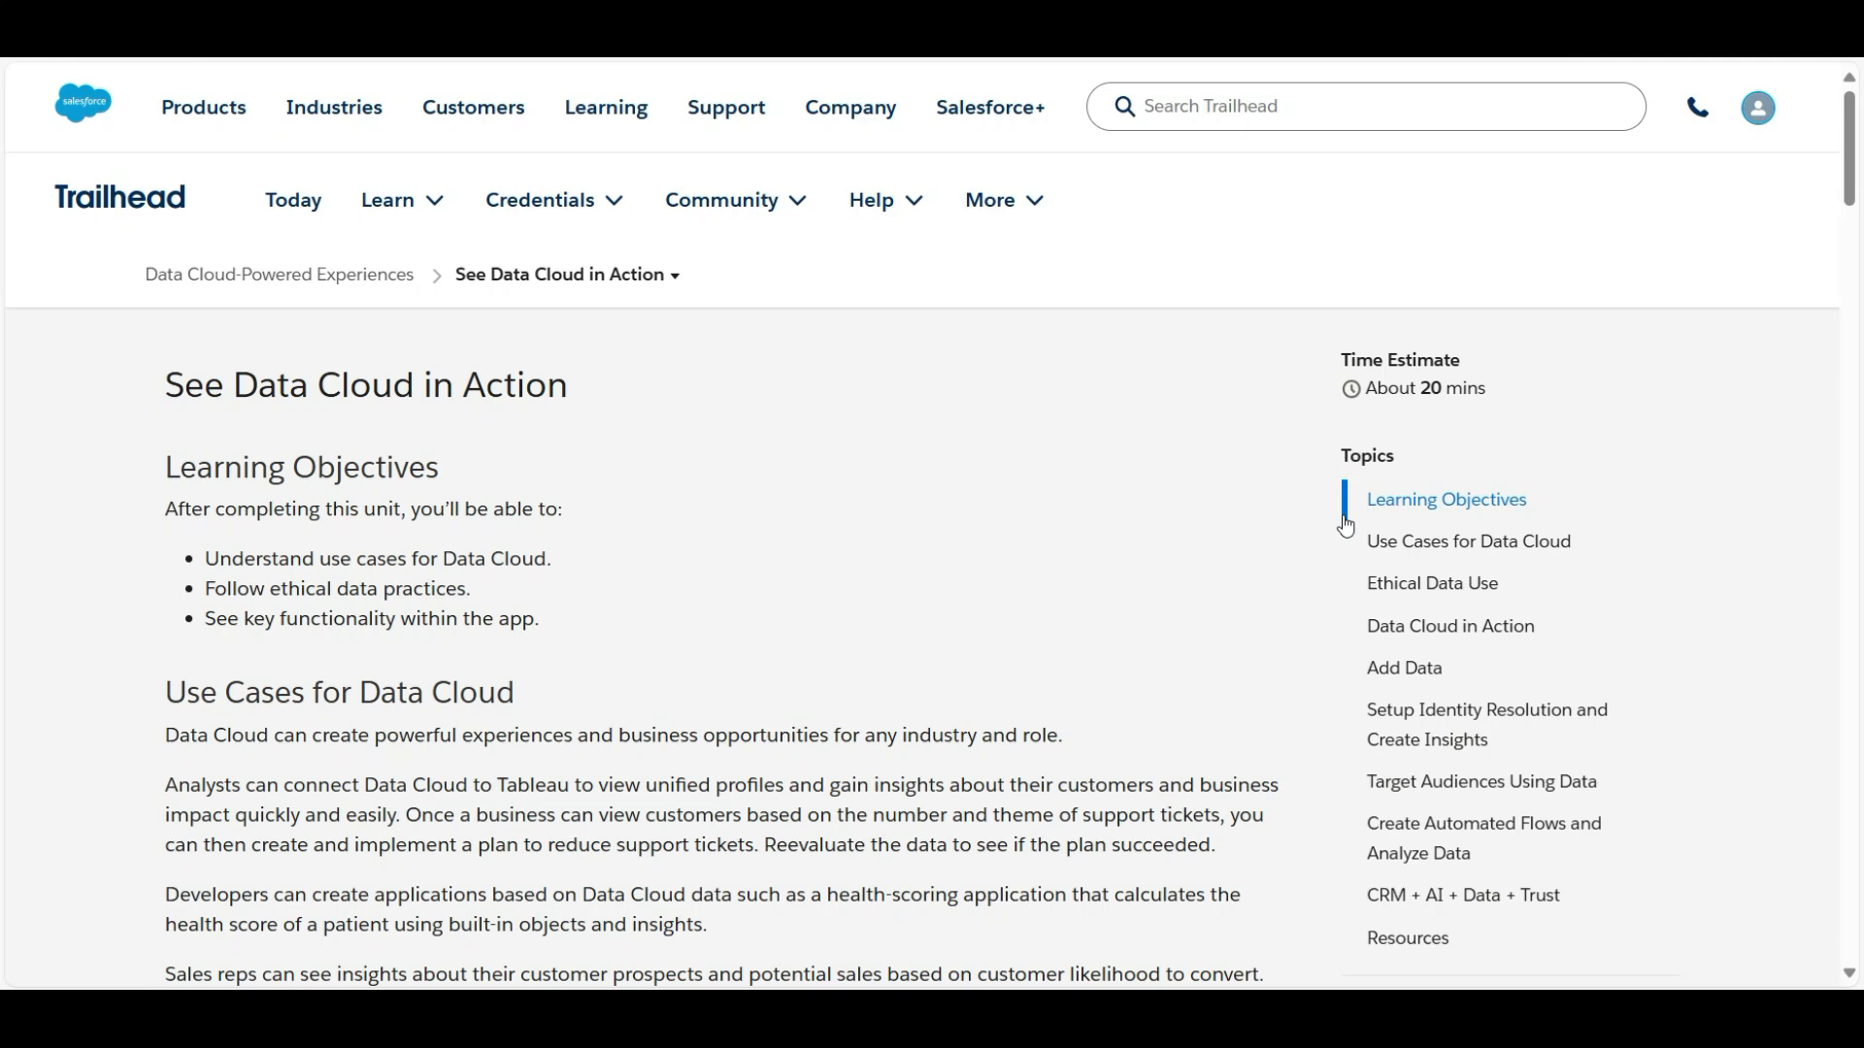
mouse_move(873, 476)
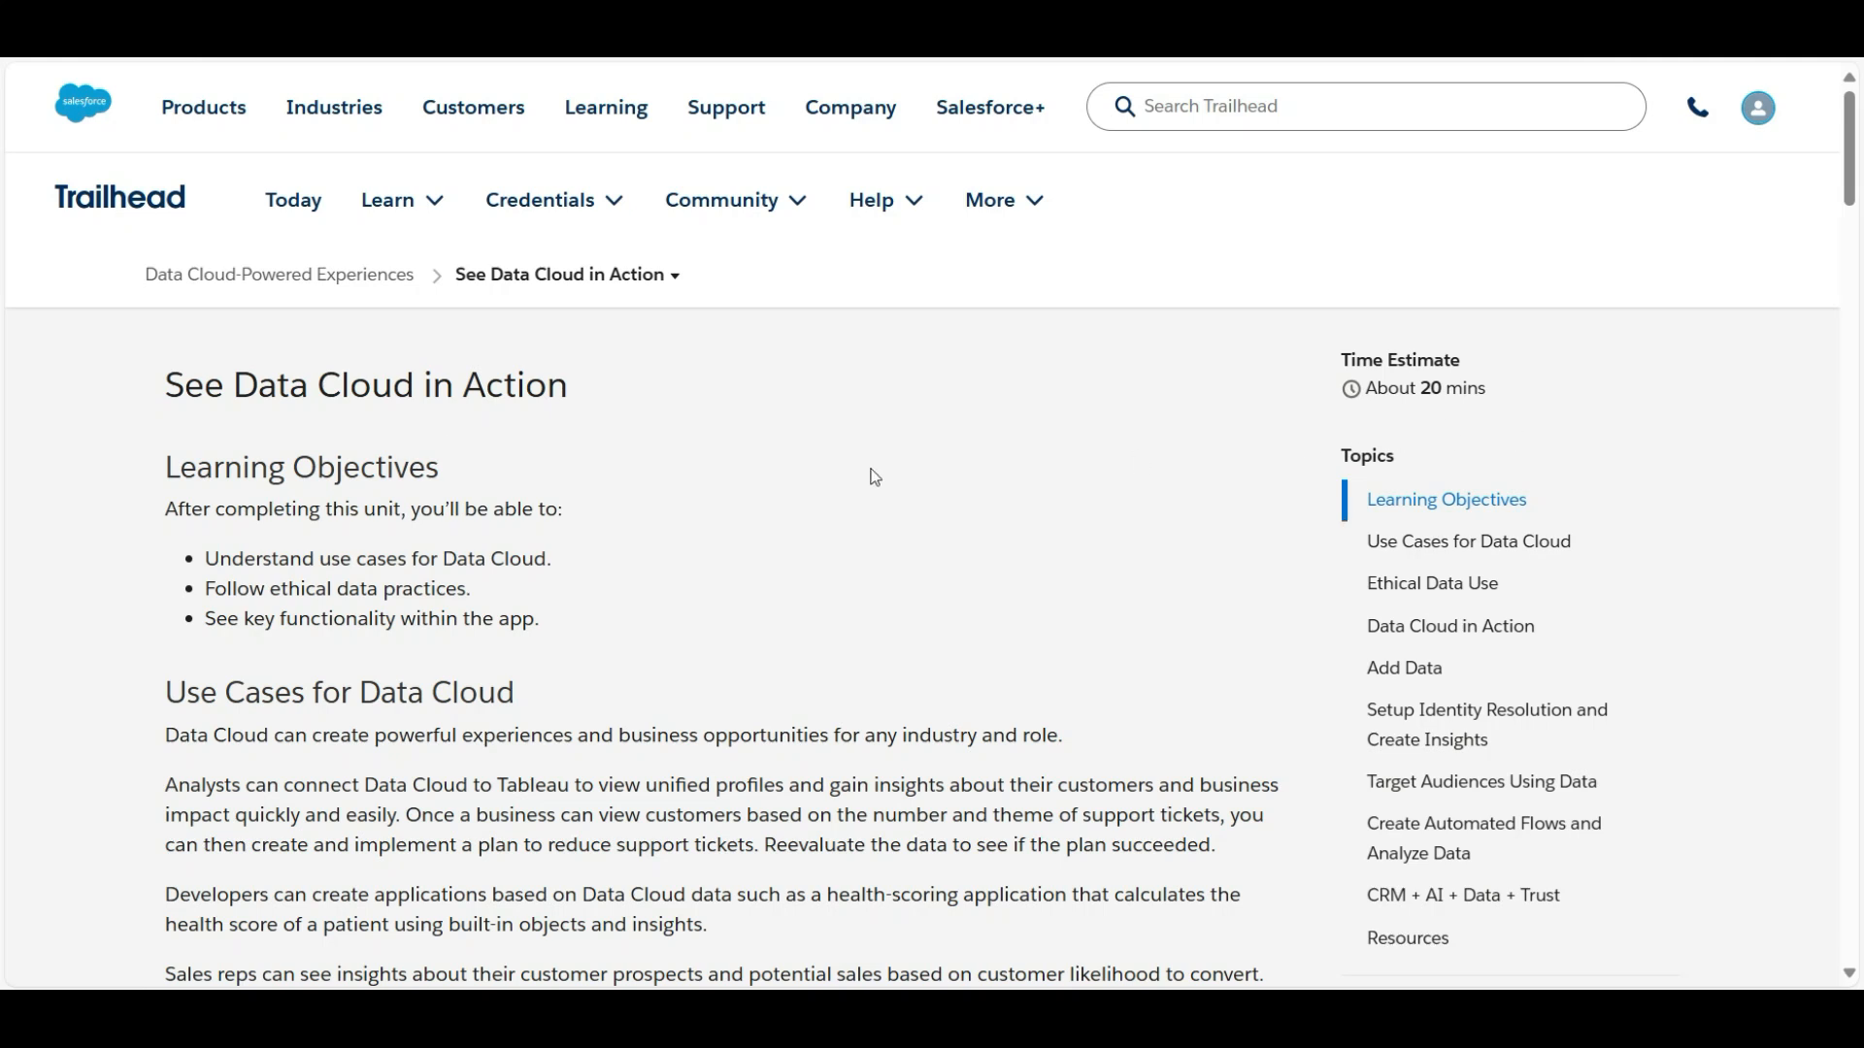
mouse_move(800, 479)
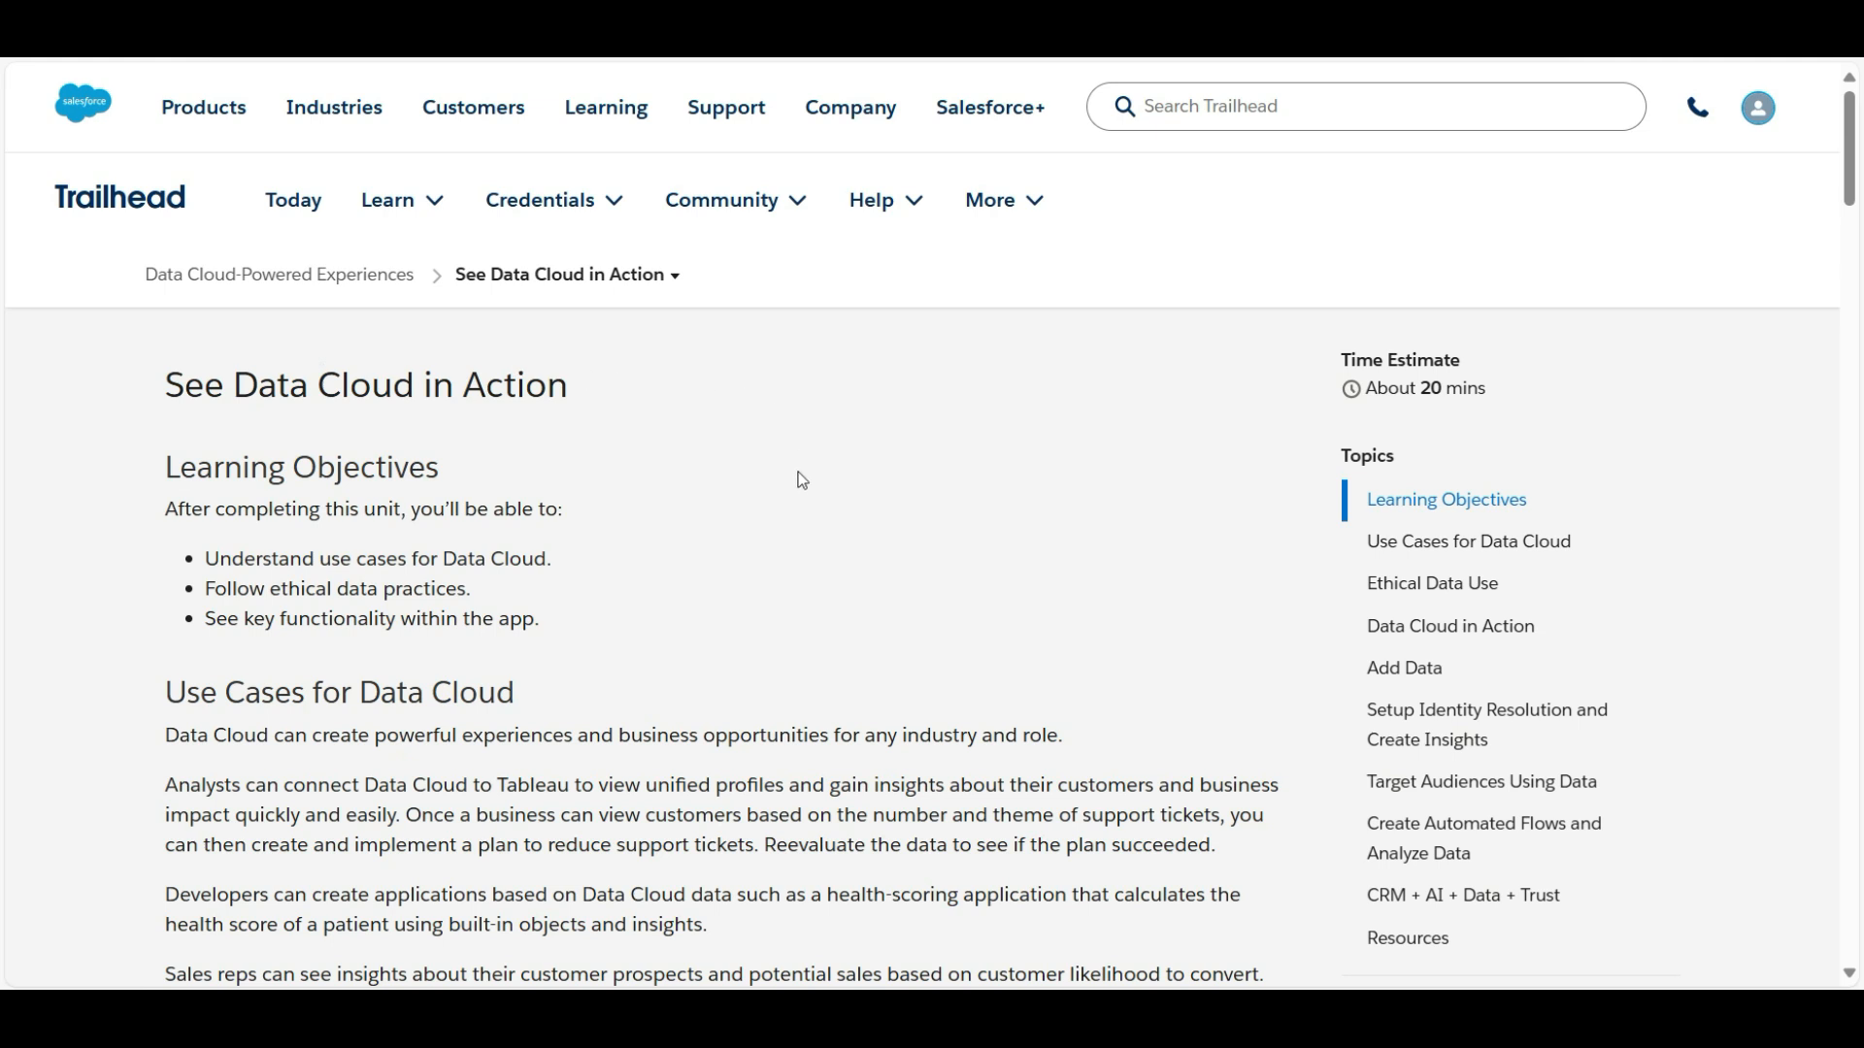
mouse_move(956, 567)
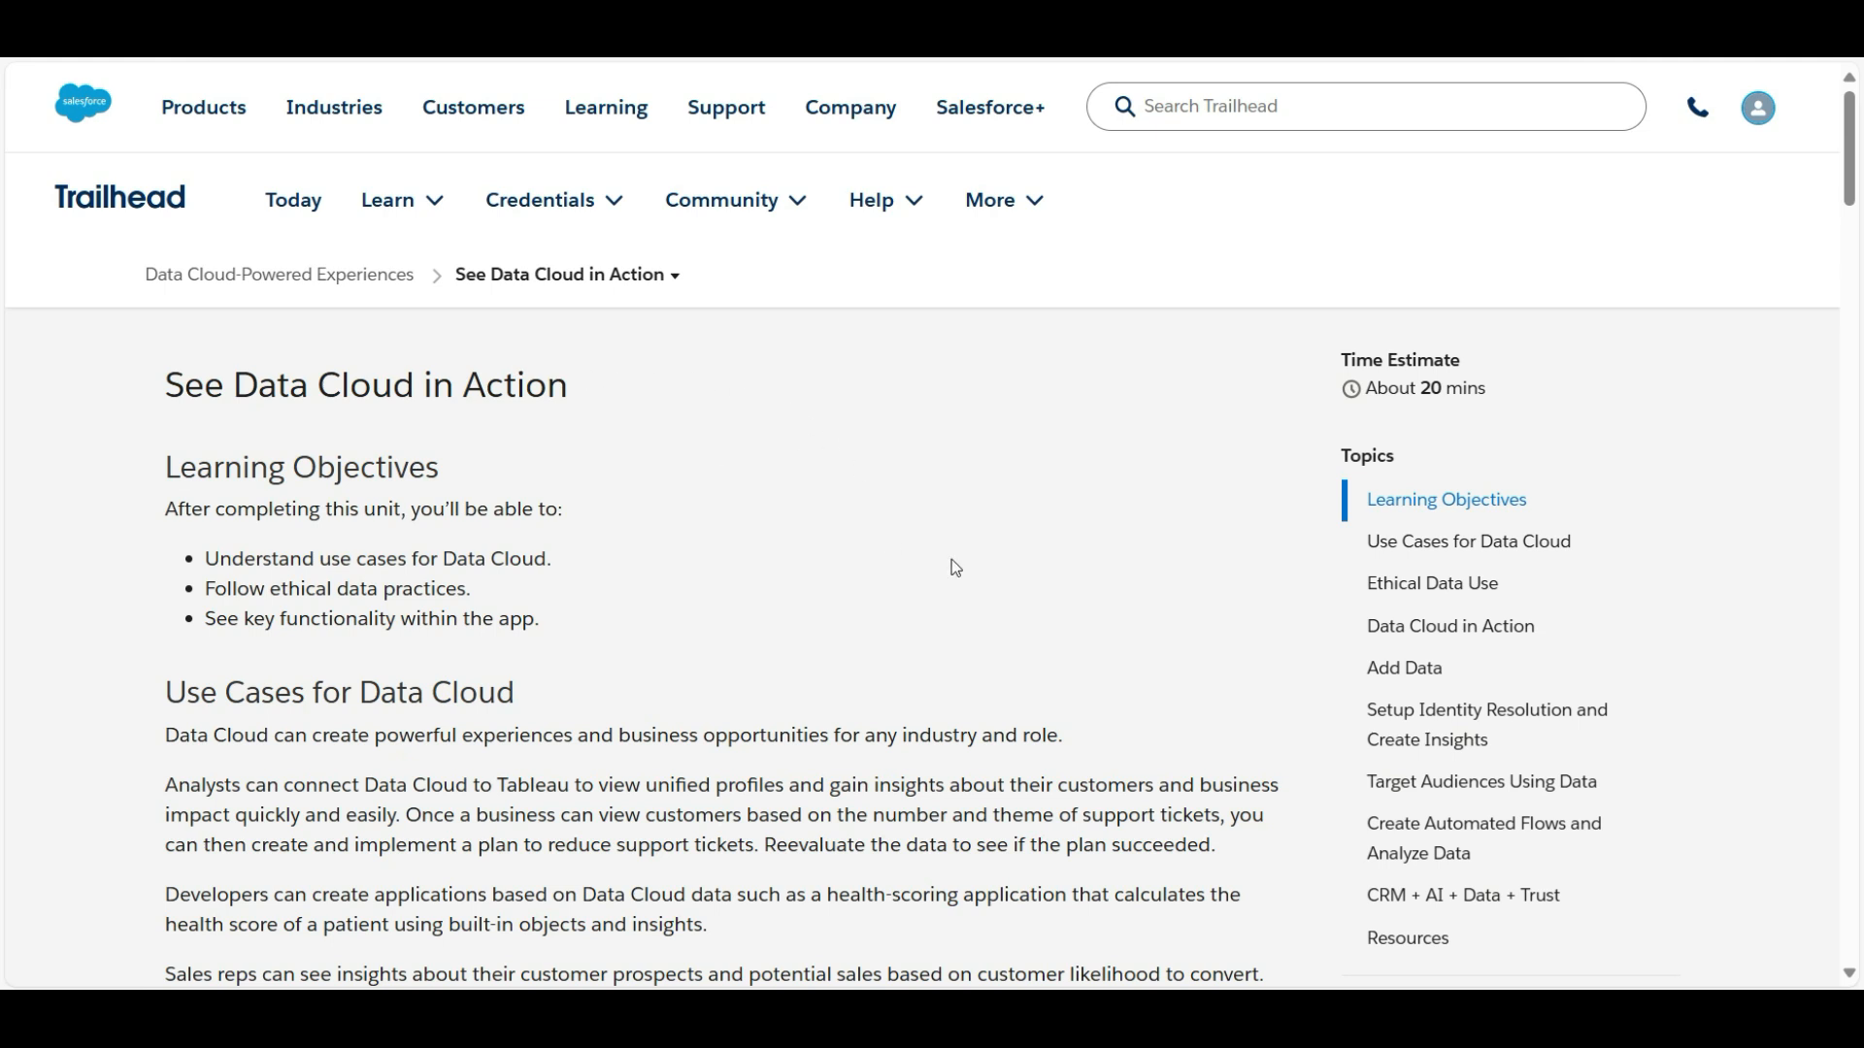
Step: Answer quiz question 1 with option A, insights about customer prospects and potential sales
scroll("down", 3)
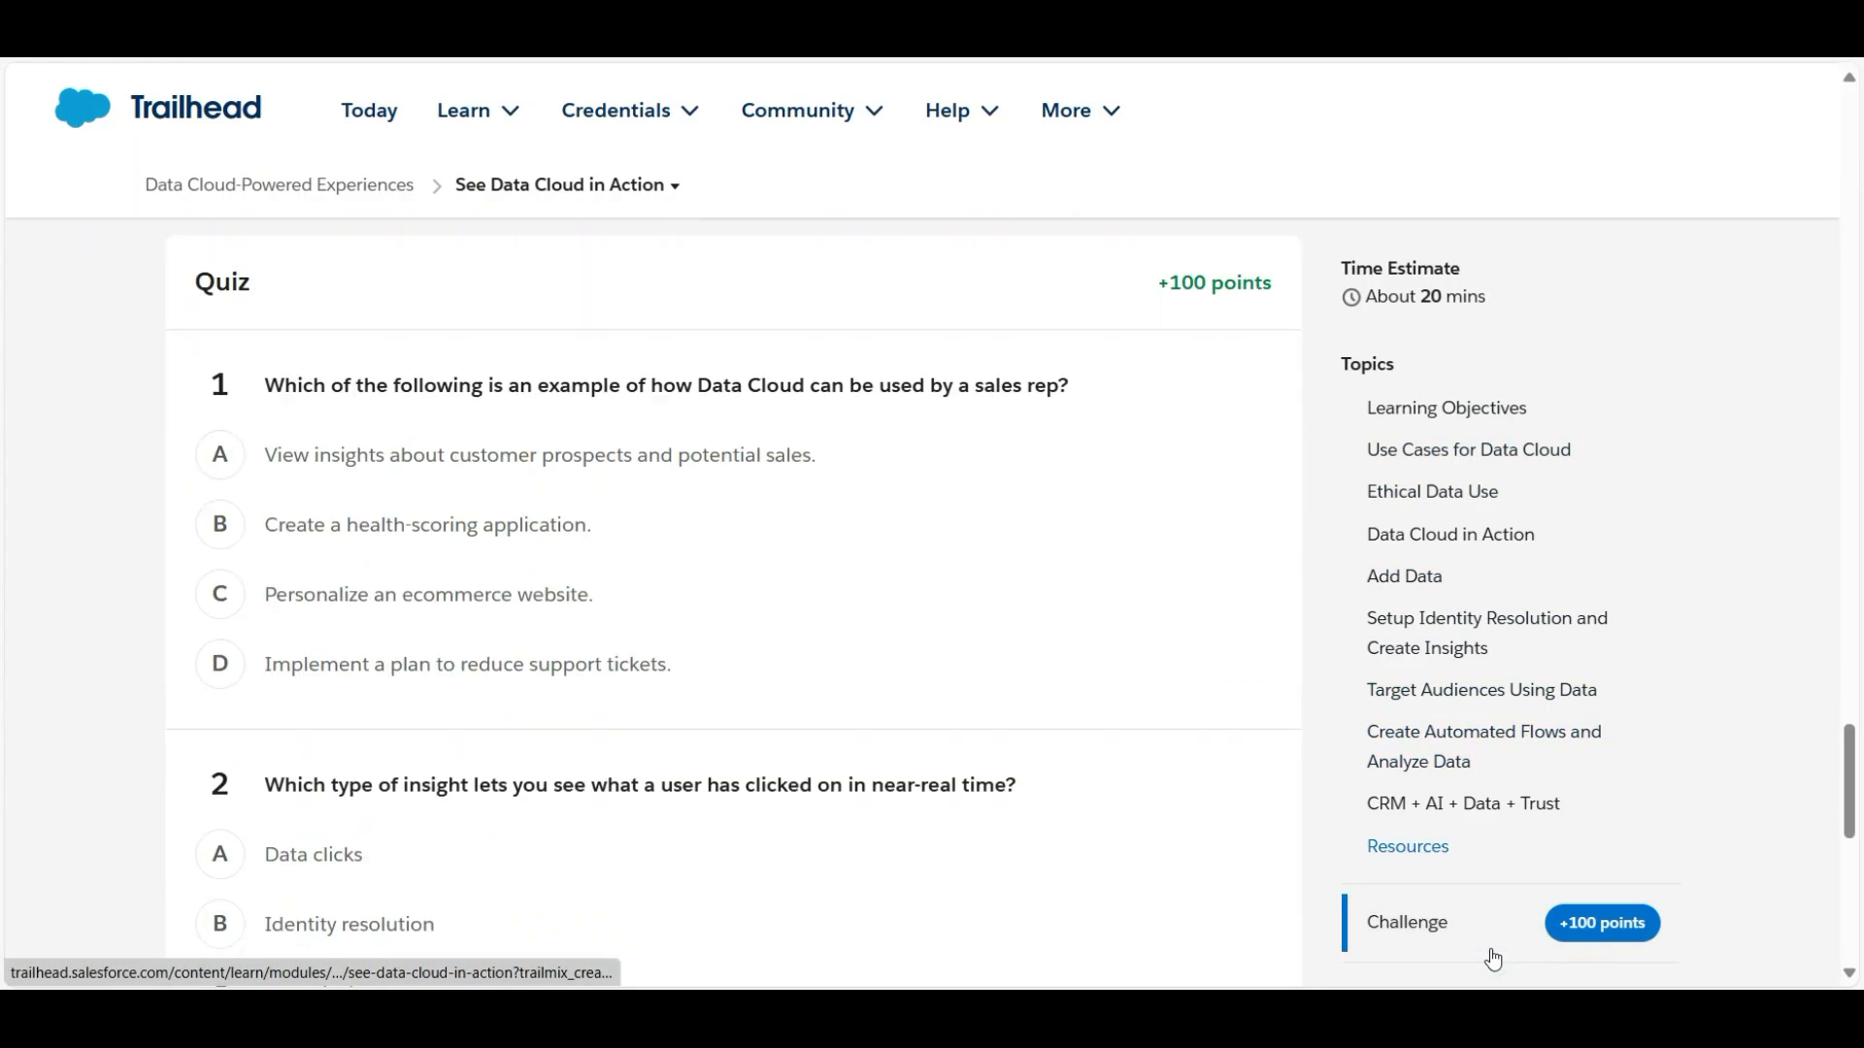
mouse_move(38, 608)
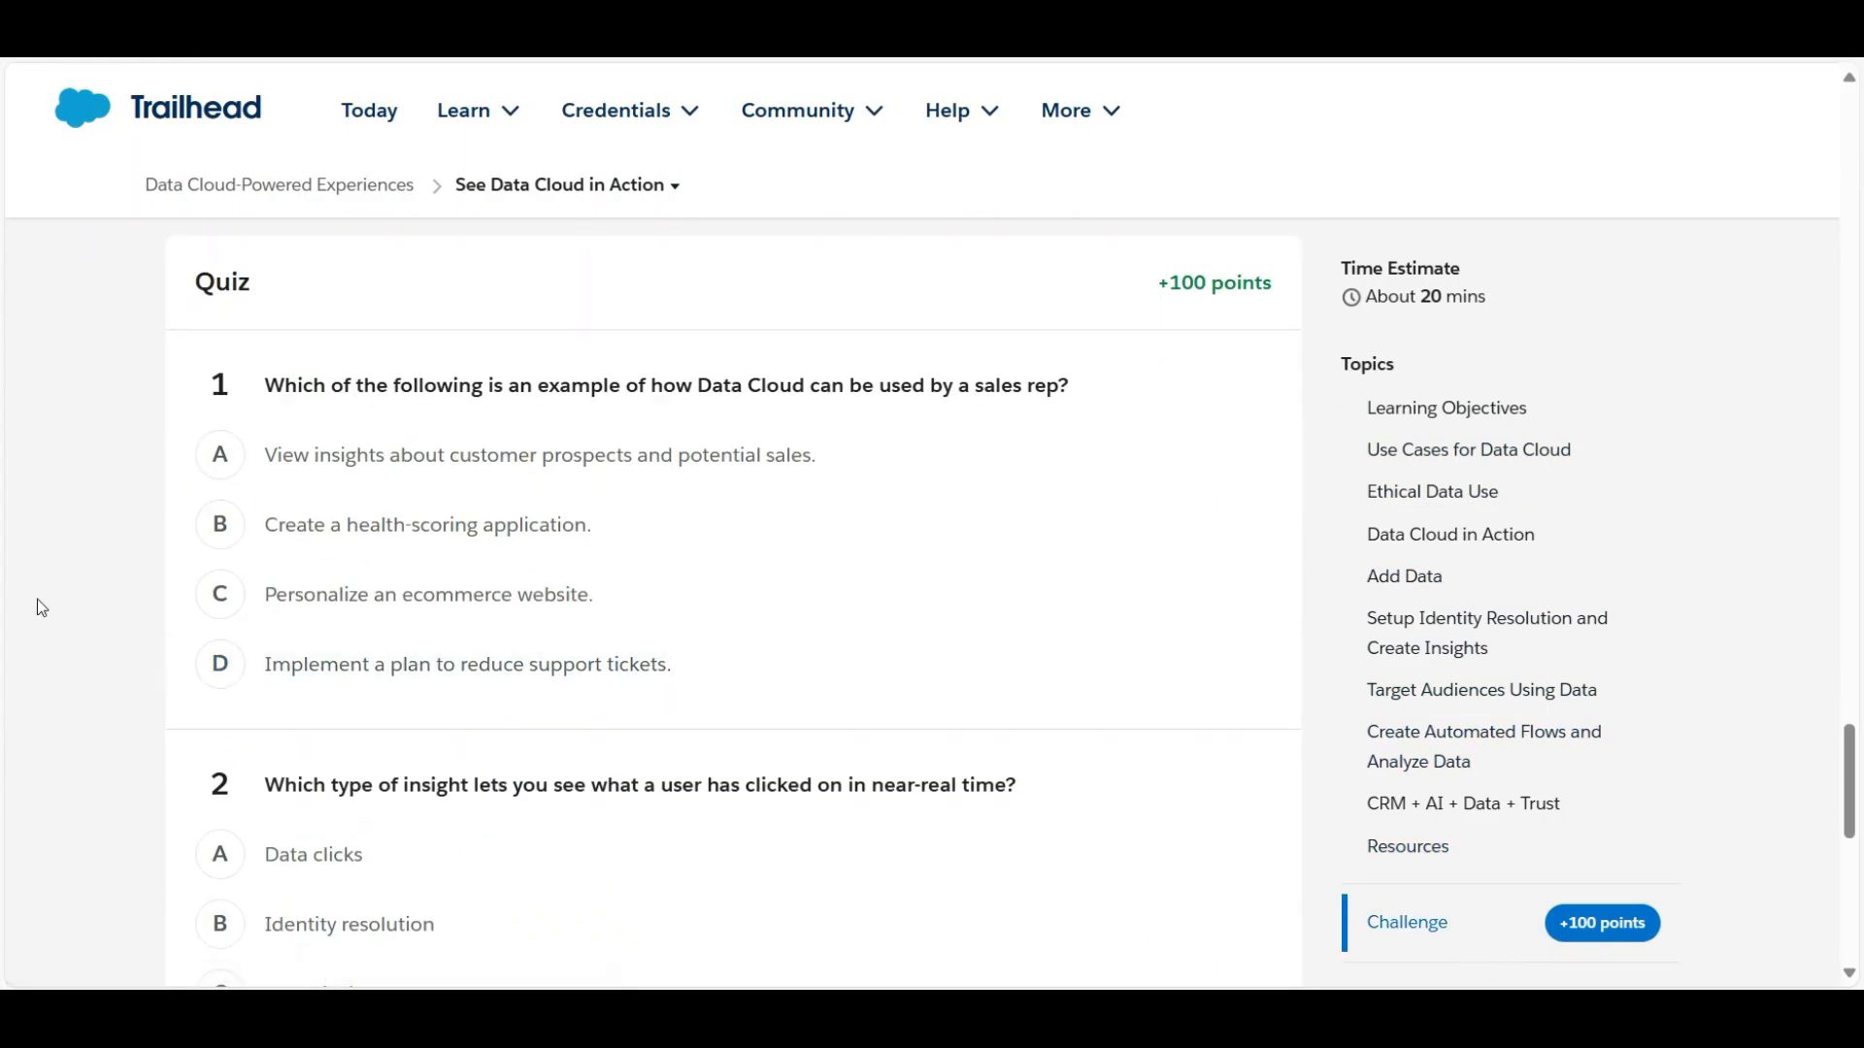
mouse_move(535, 396)
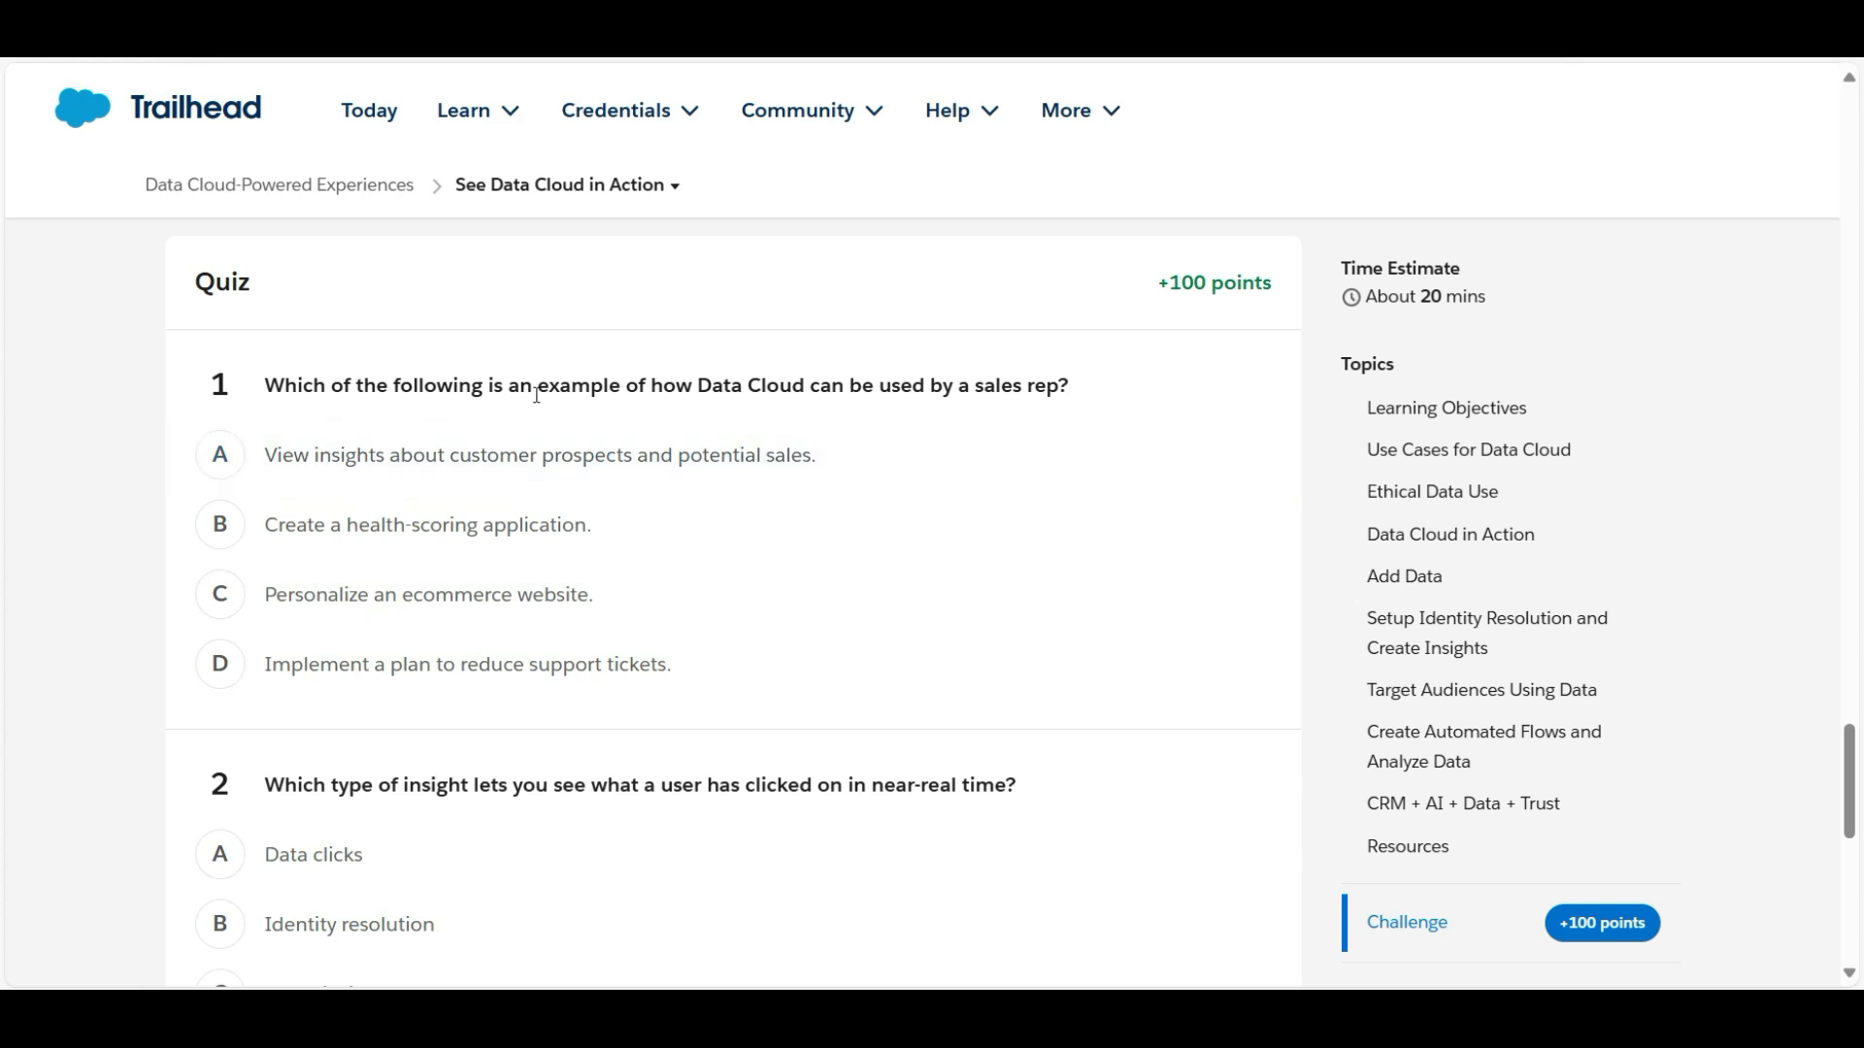
mouse_move(1079, 398)
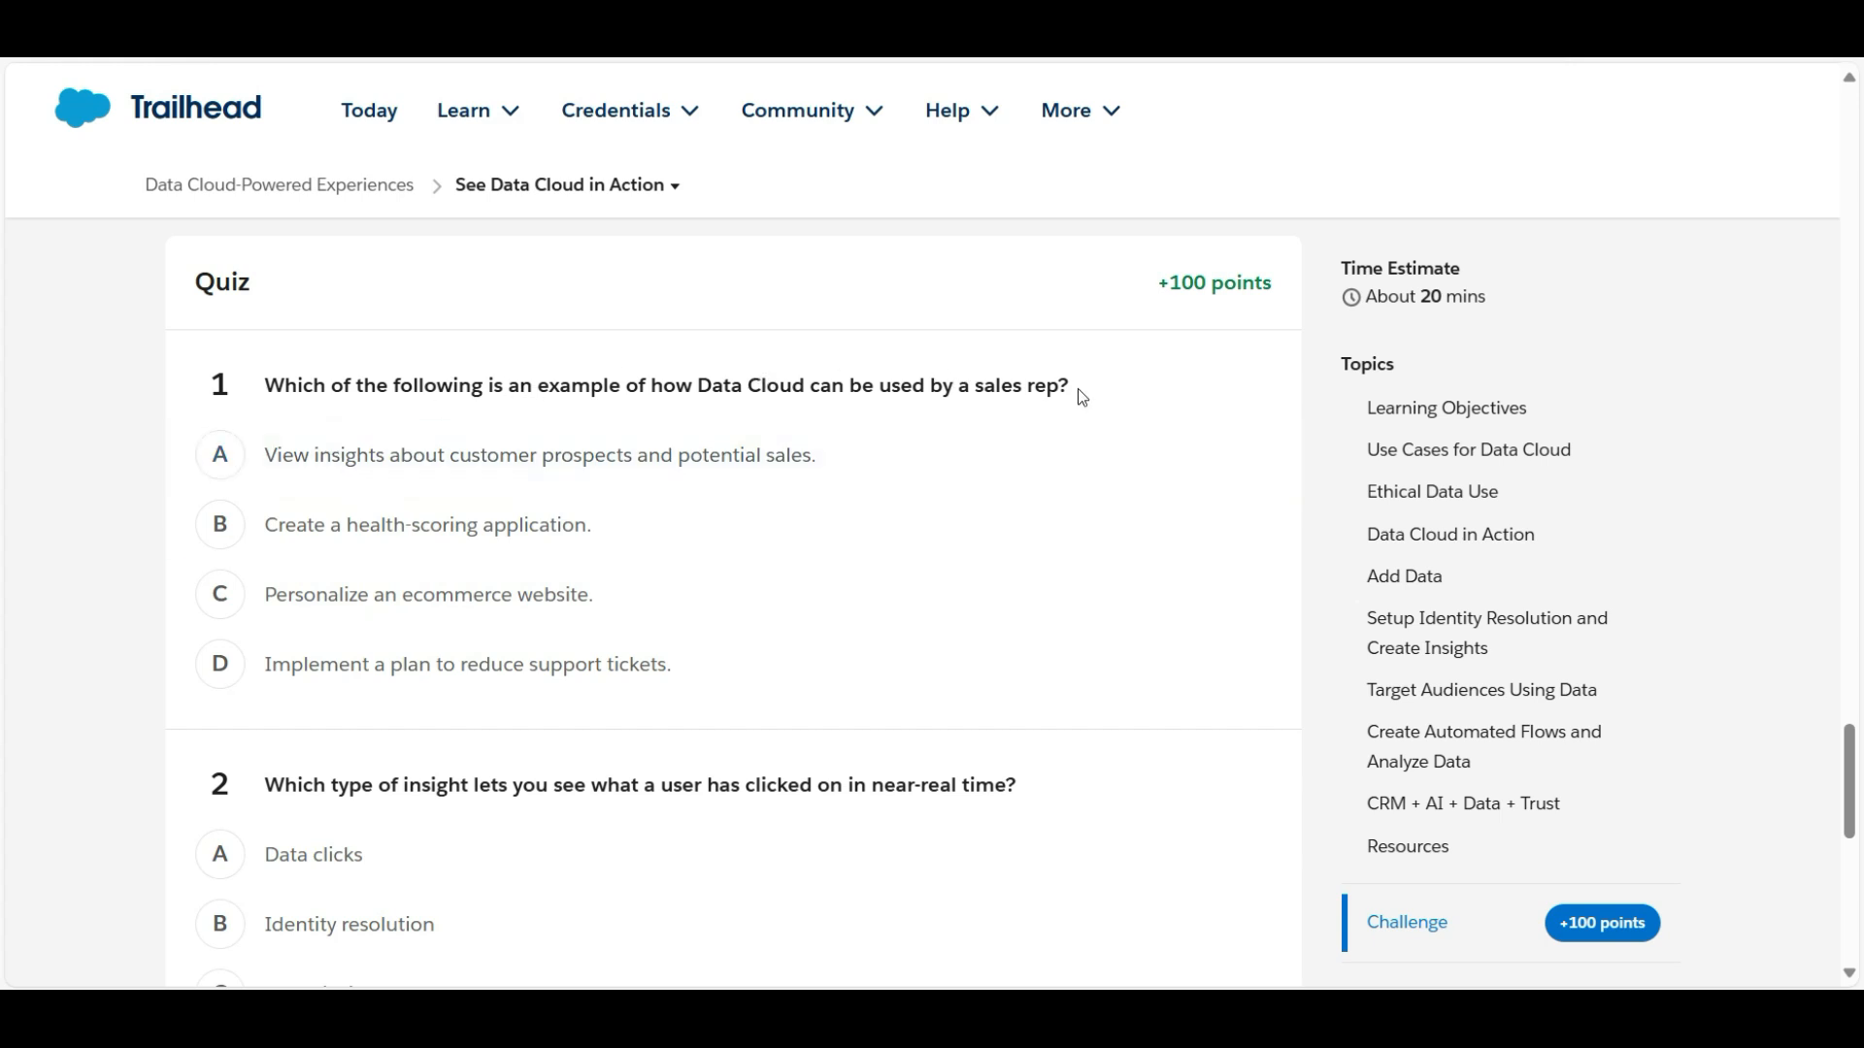
left_click(220, 456)
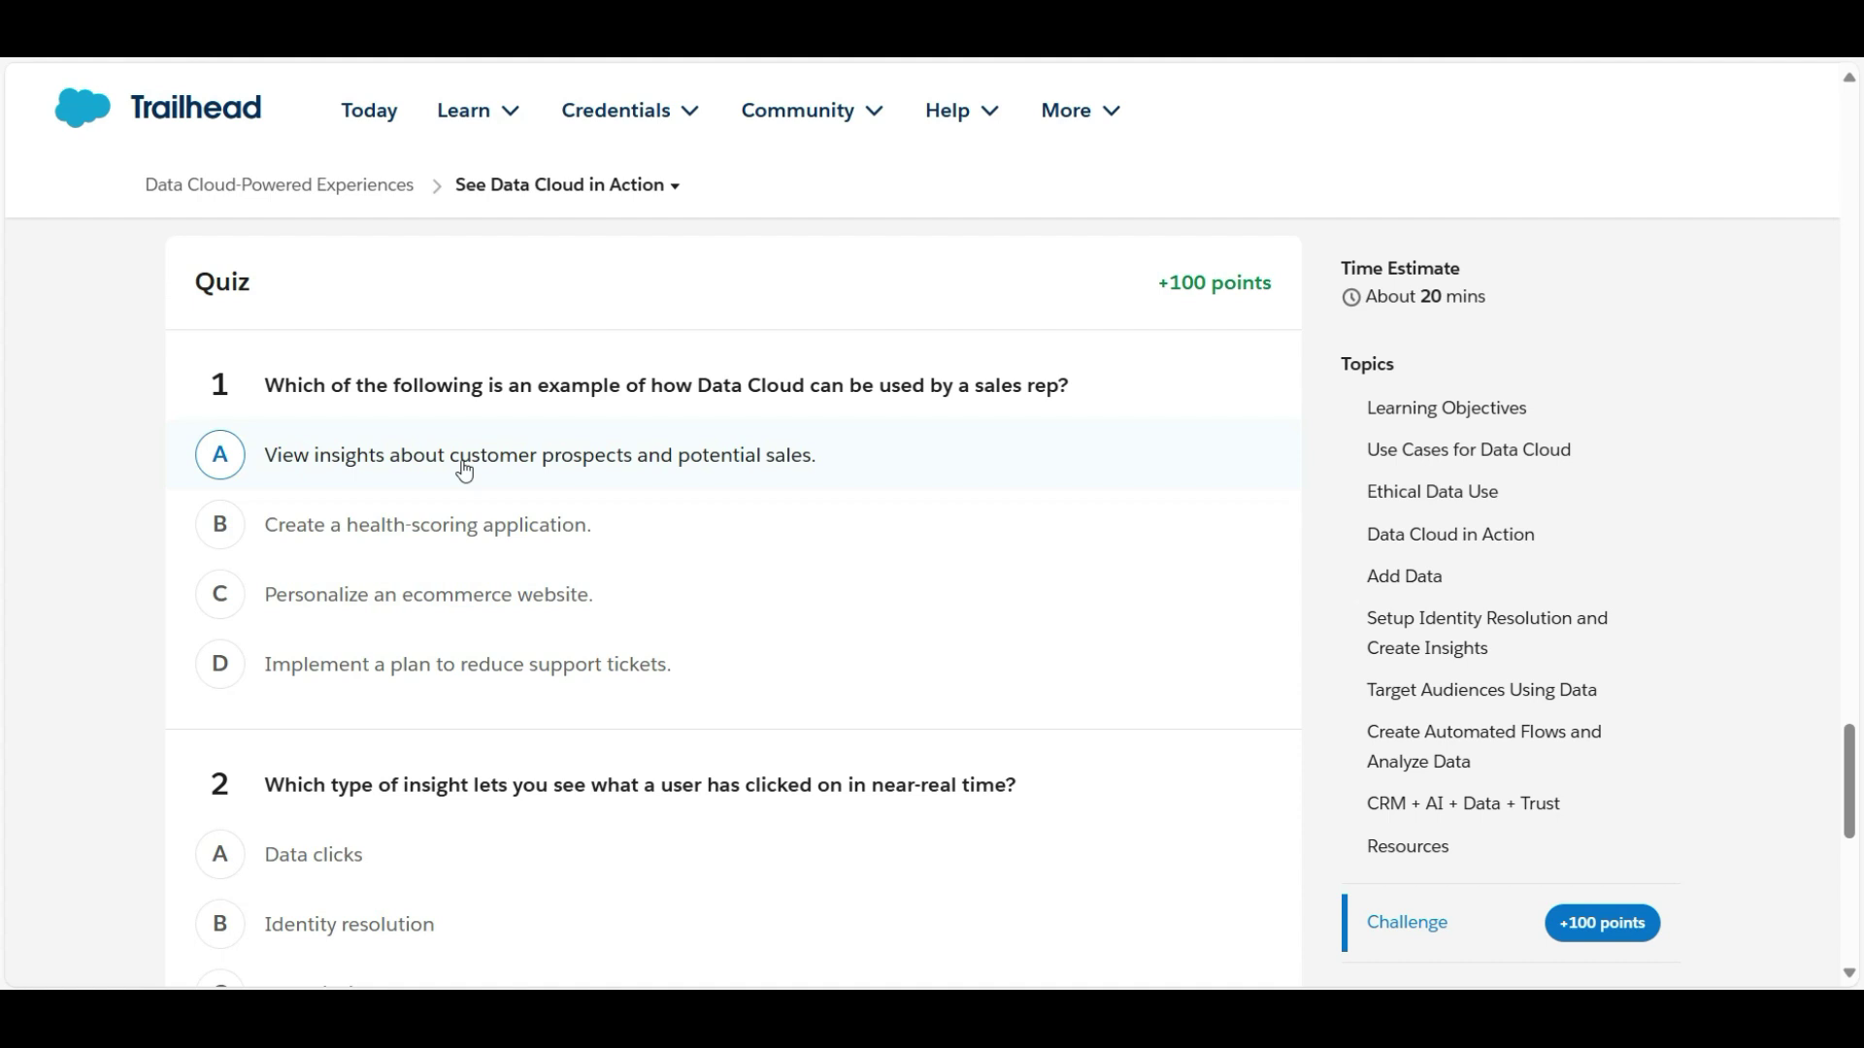
mouse_move(628, 464)
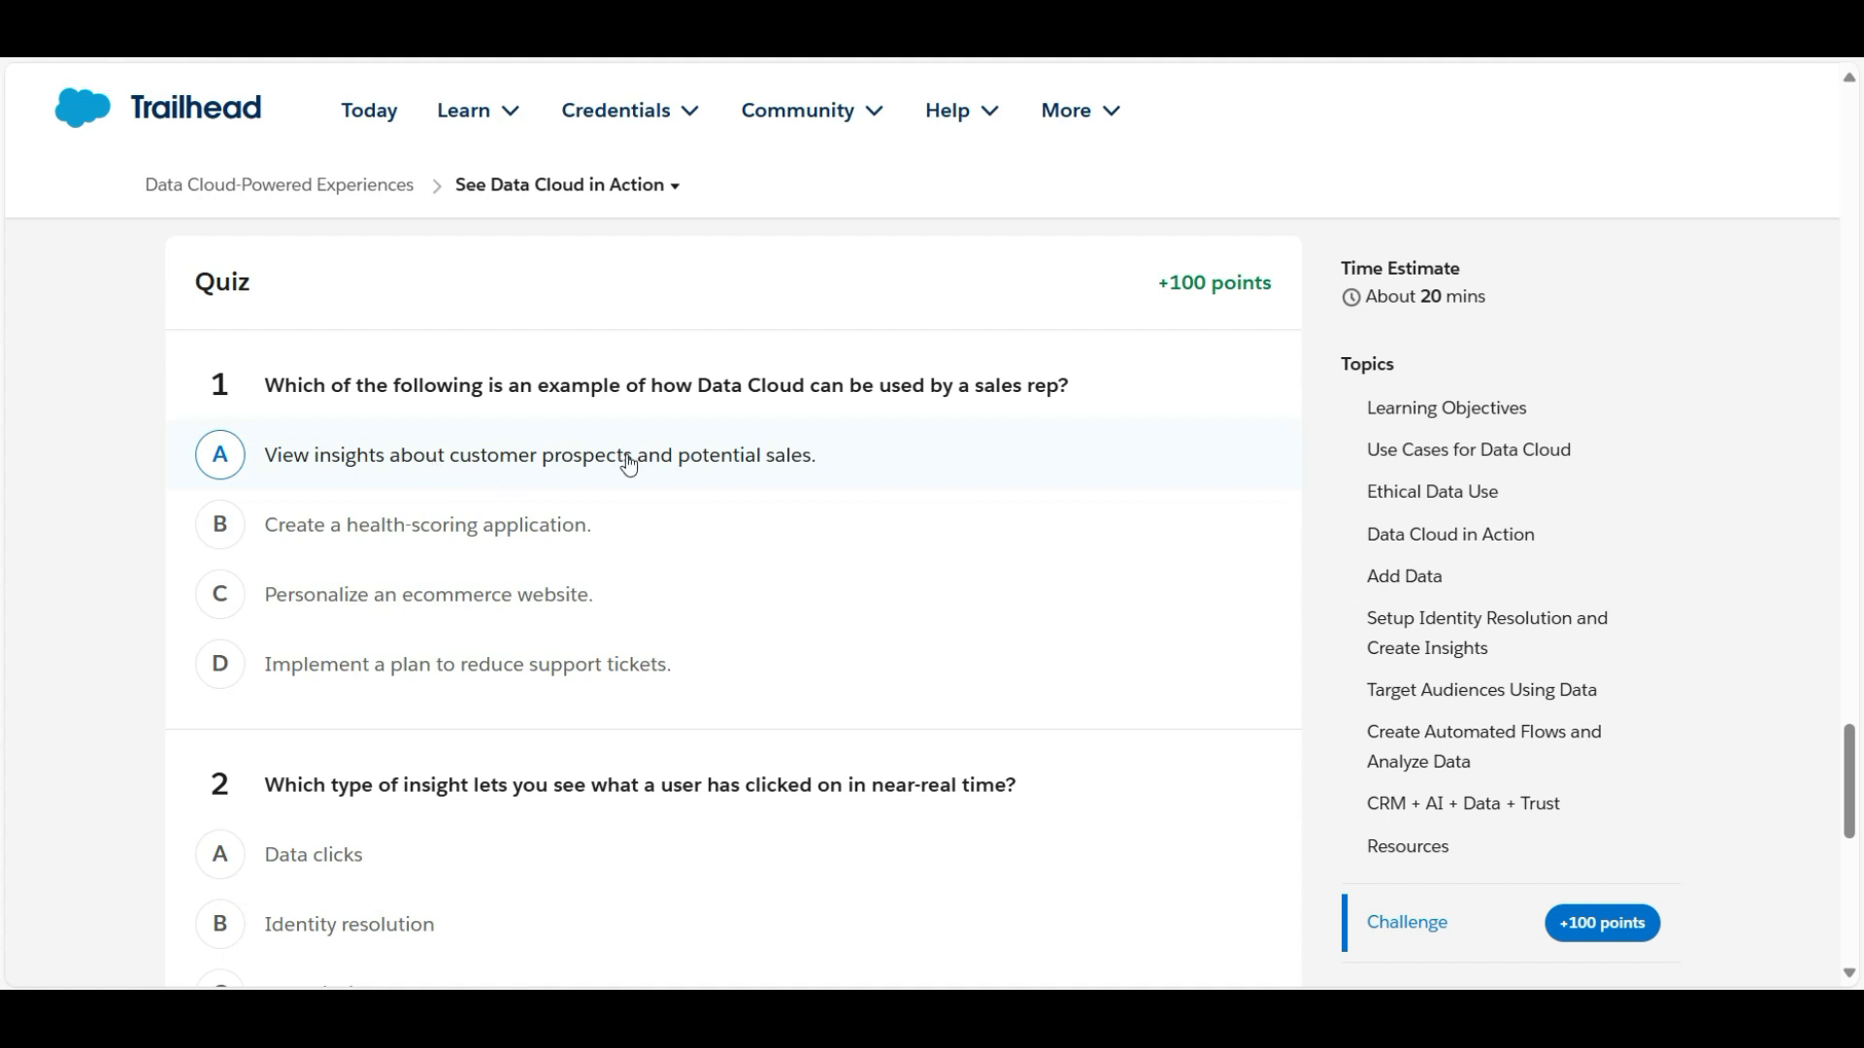
left_click(221, 455)
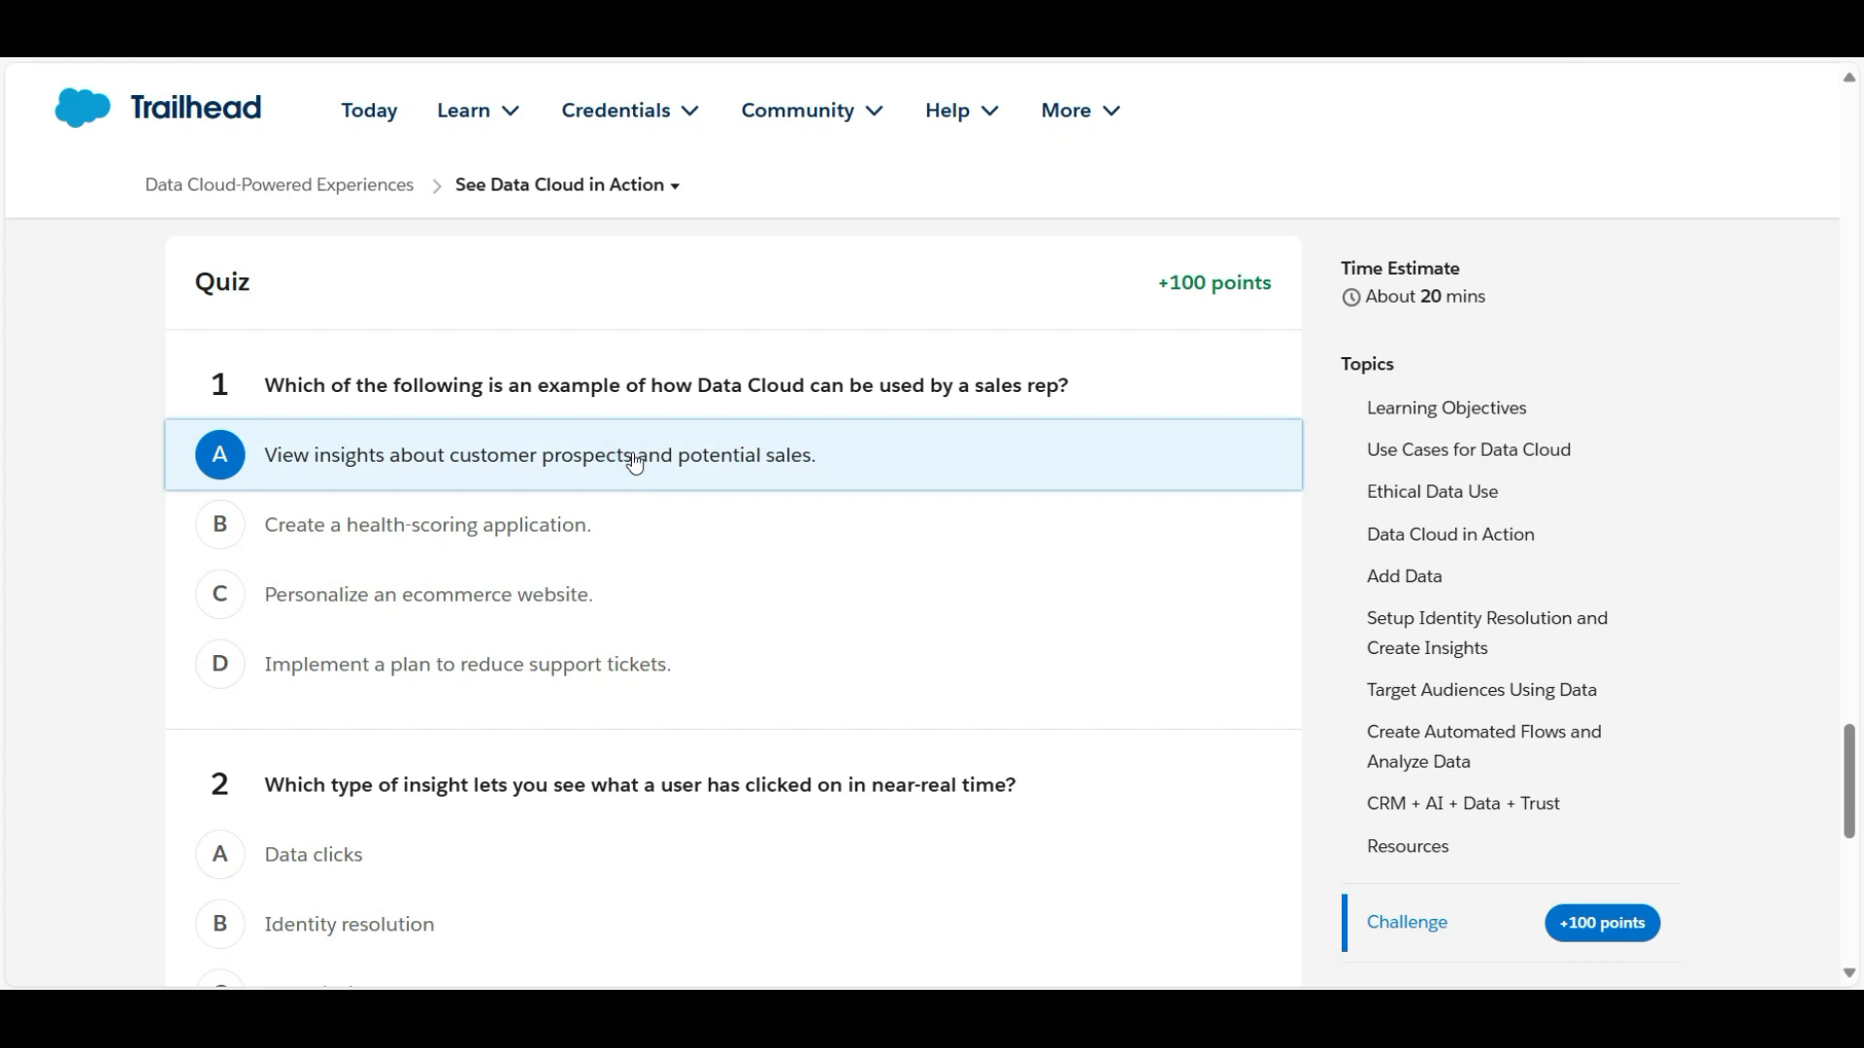
mouse_move(62, 559)
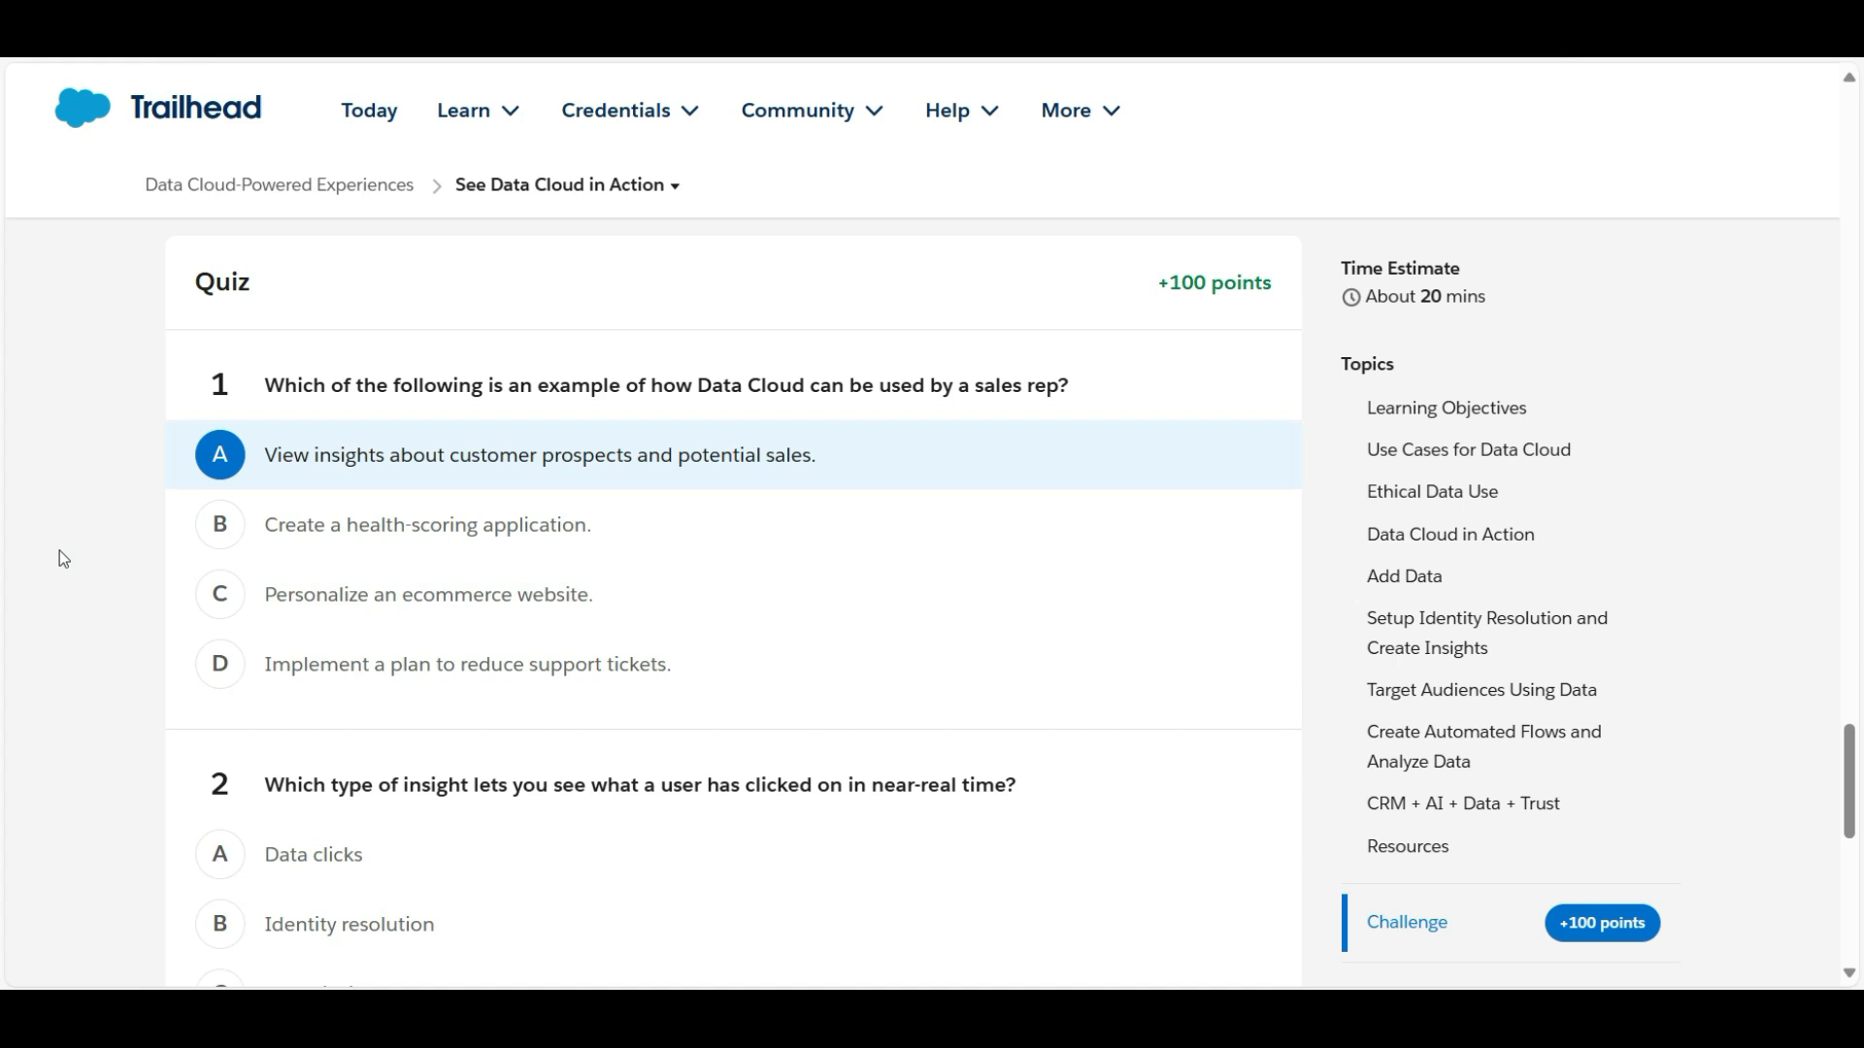
Step: Select Streaming Insights for question 2 and submit the quiz to earn 100 points
scroll("down", 3)
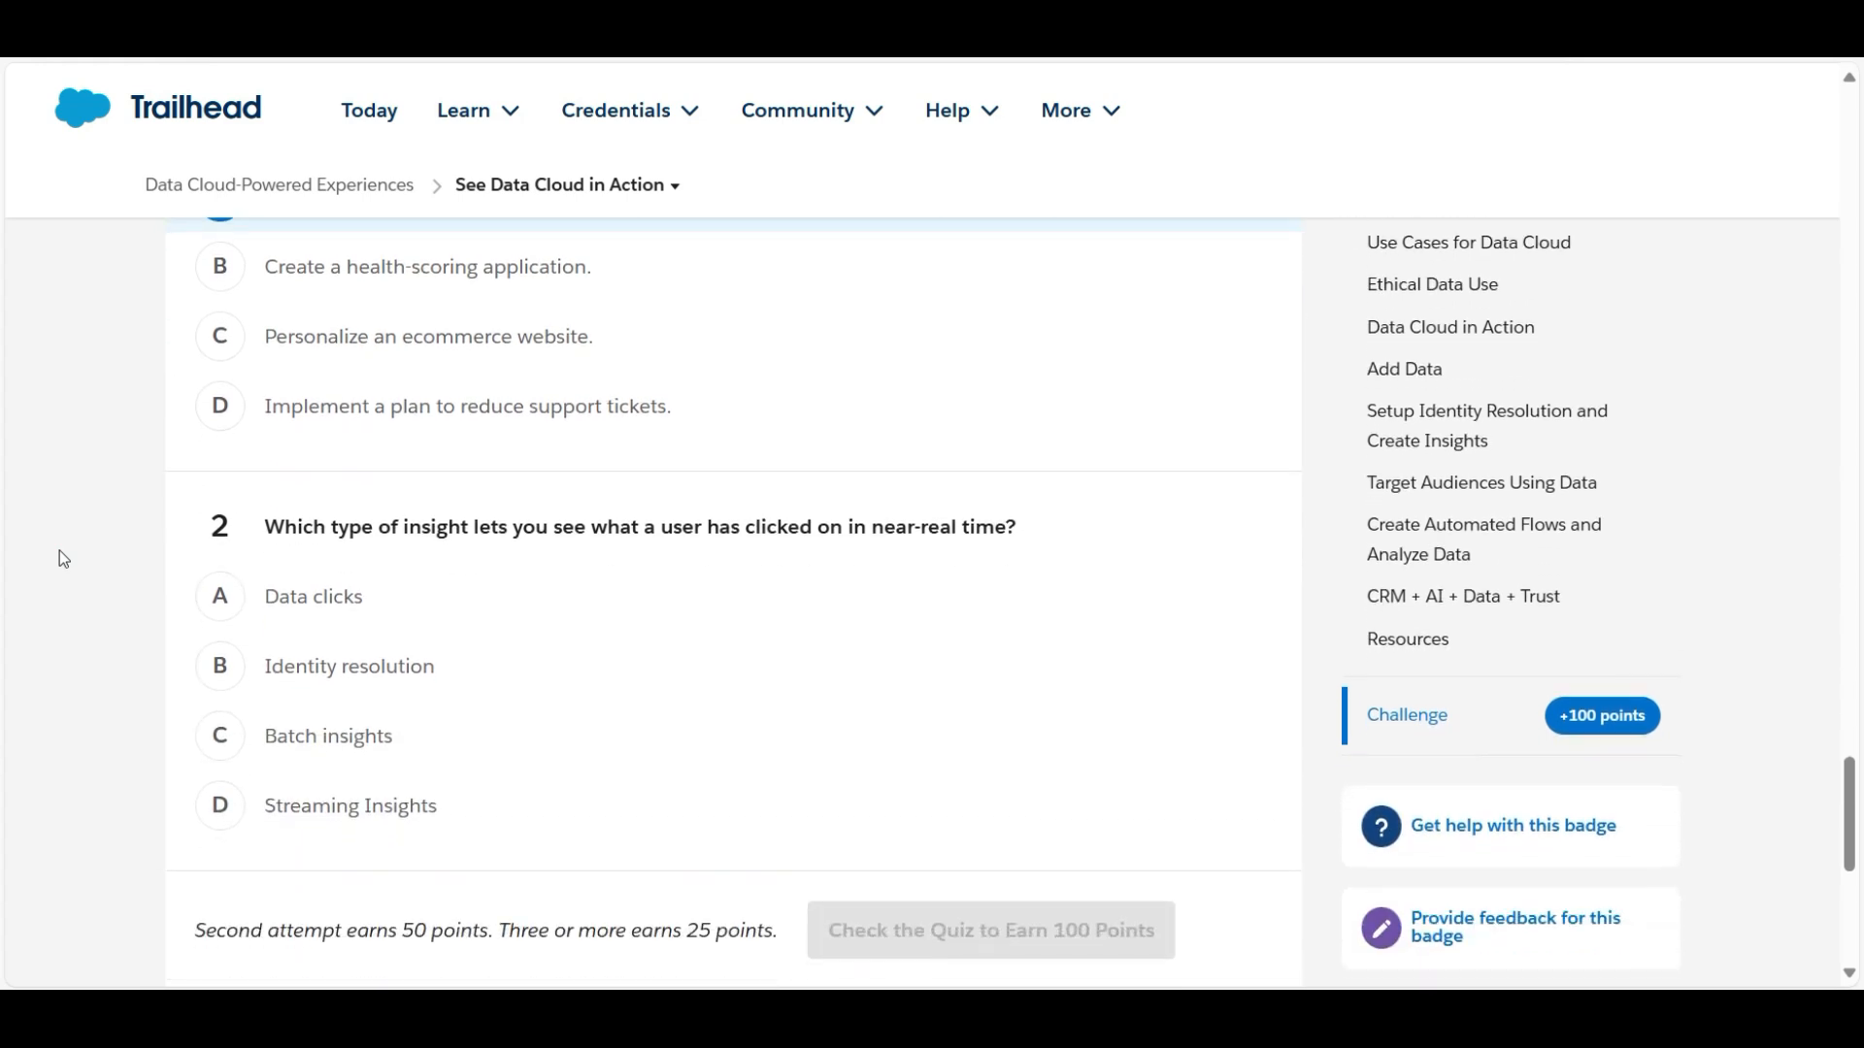
scroll("down", 3)
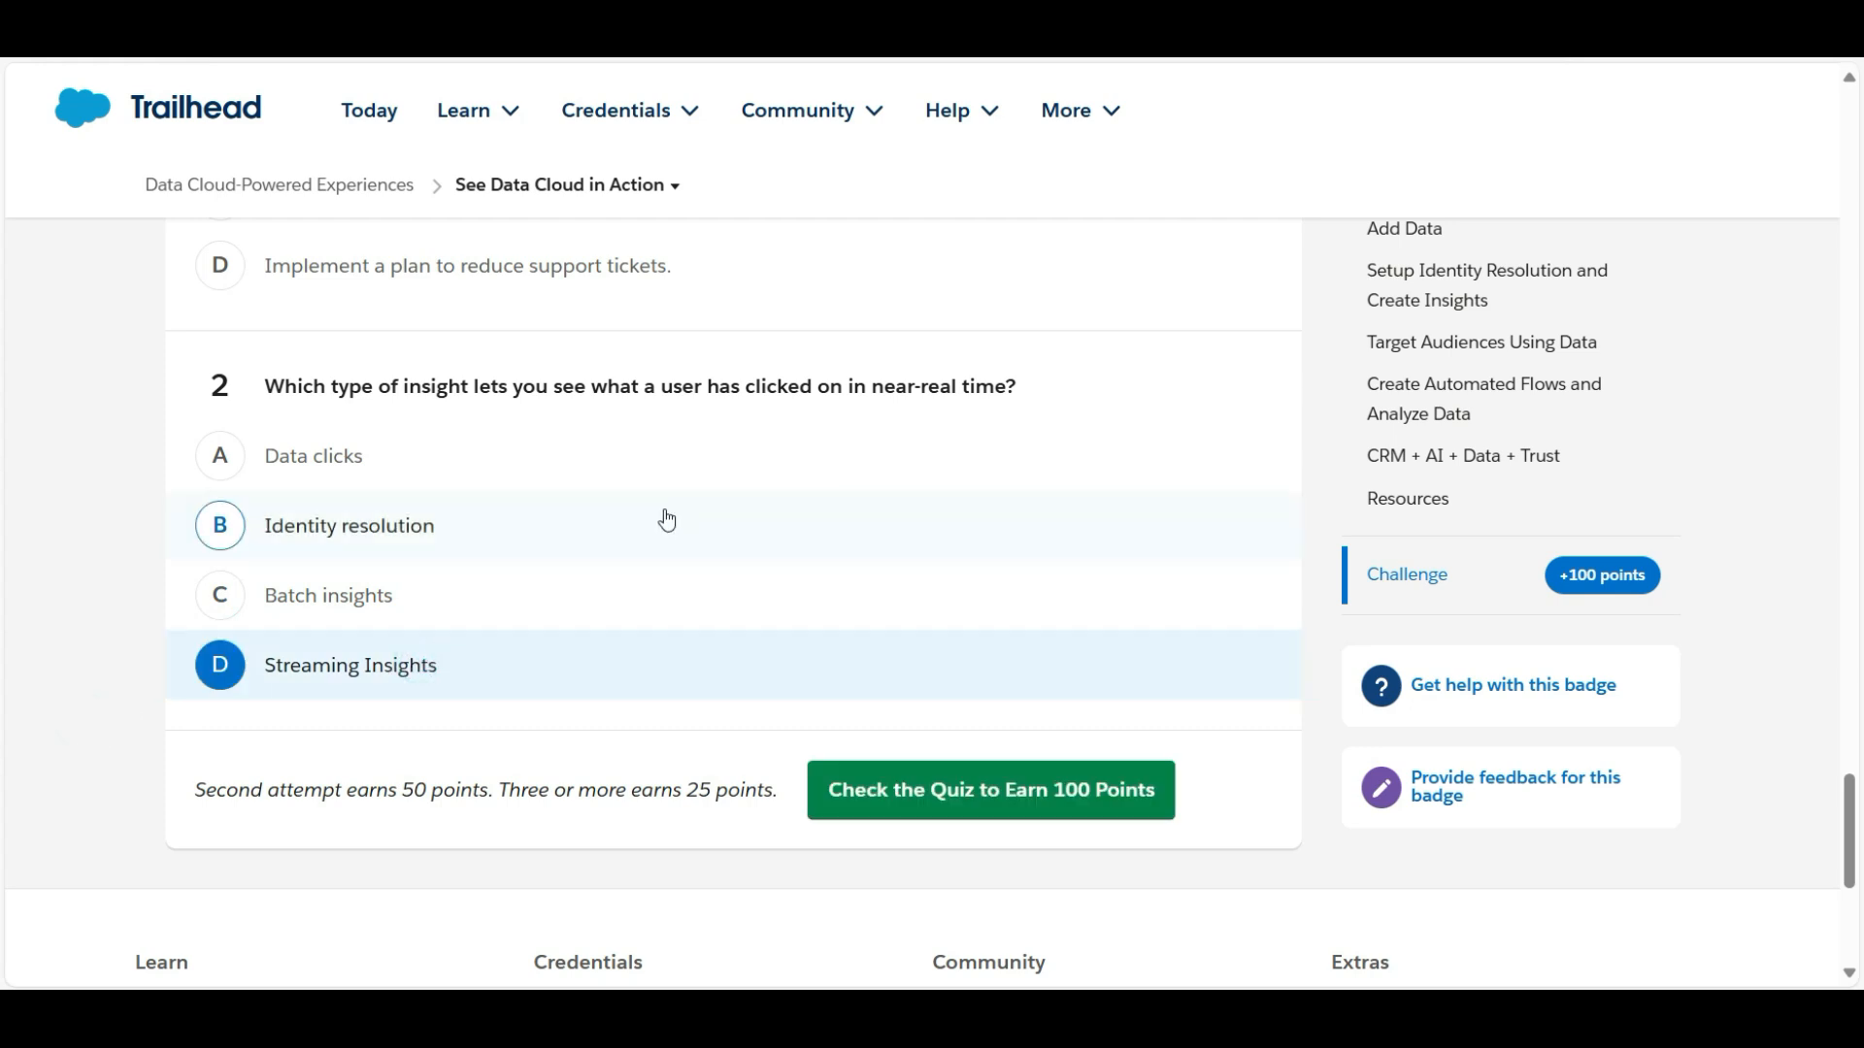
left_click(990, 790)
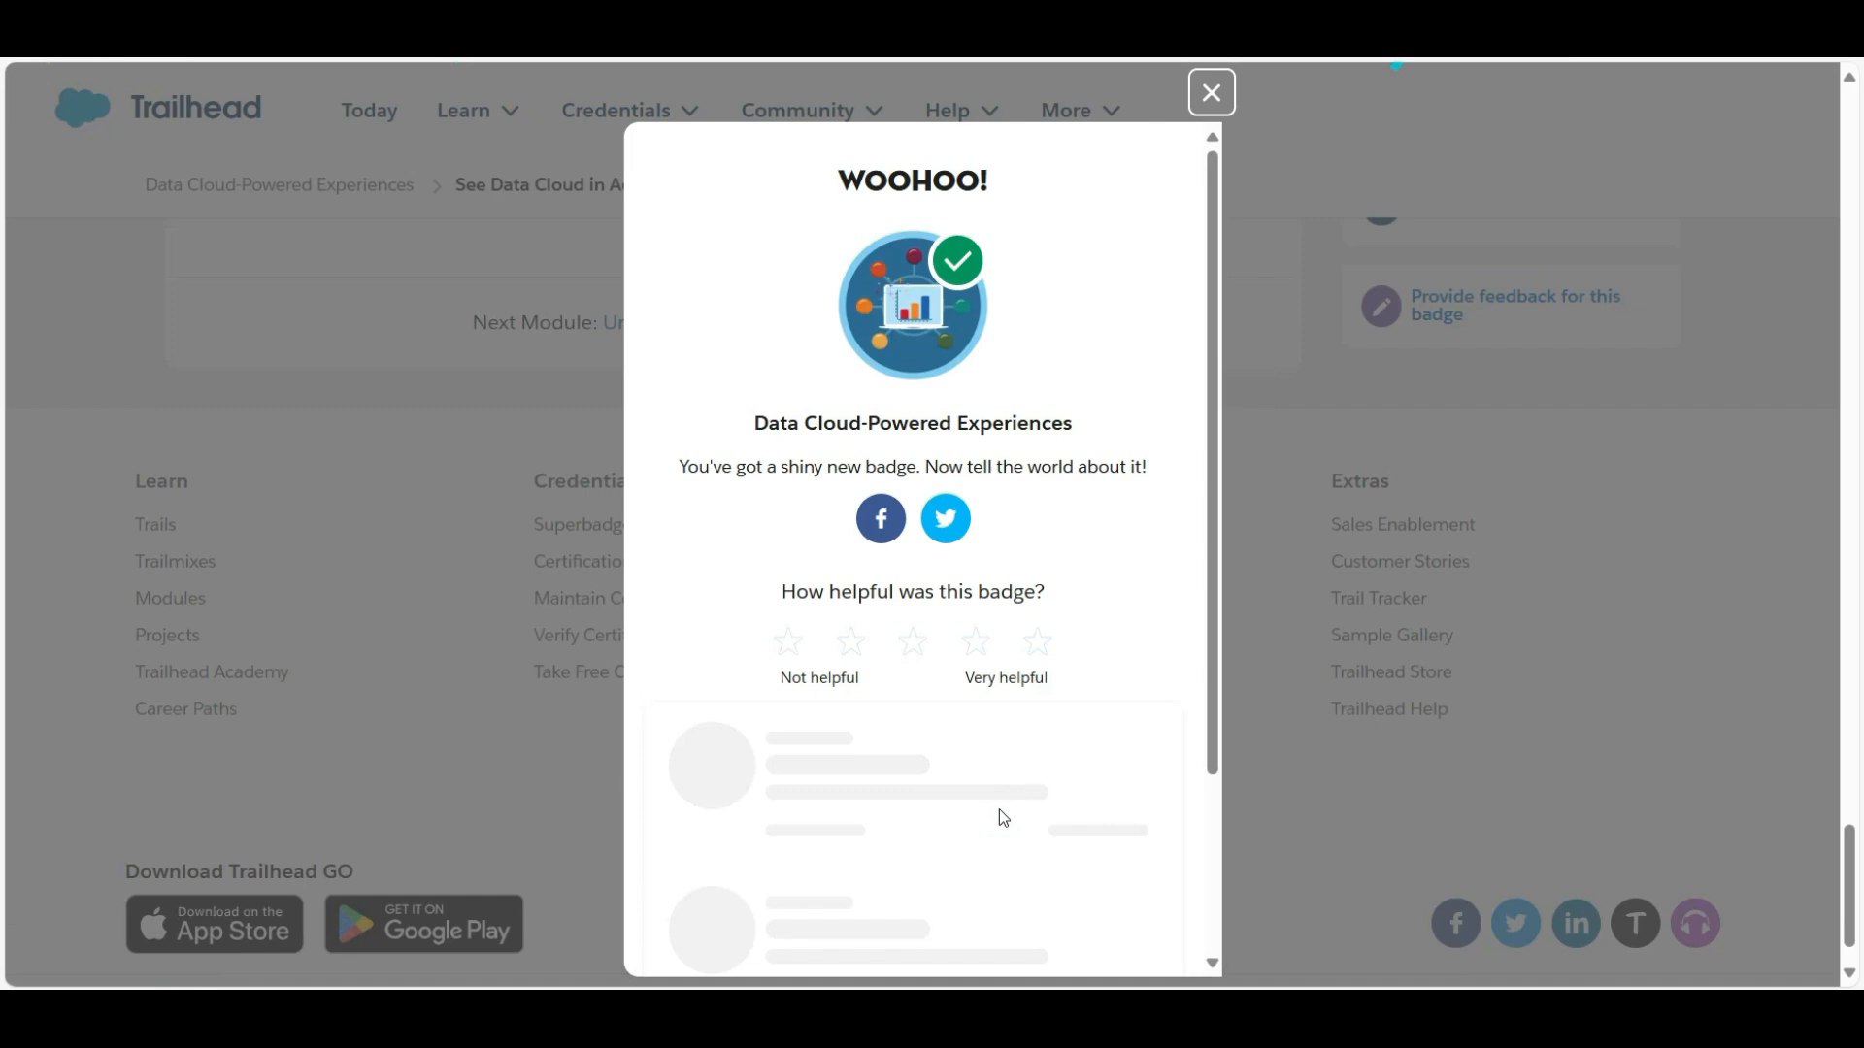